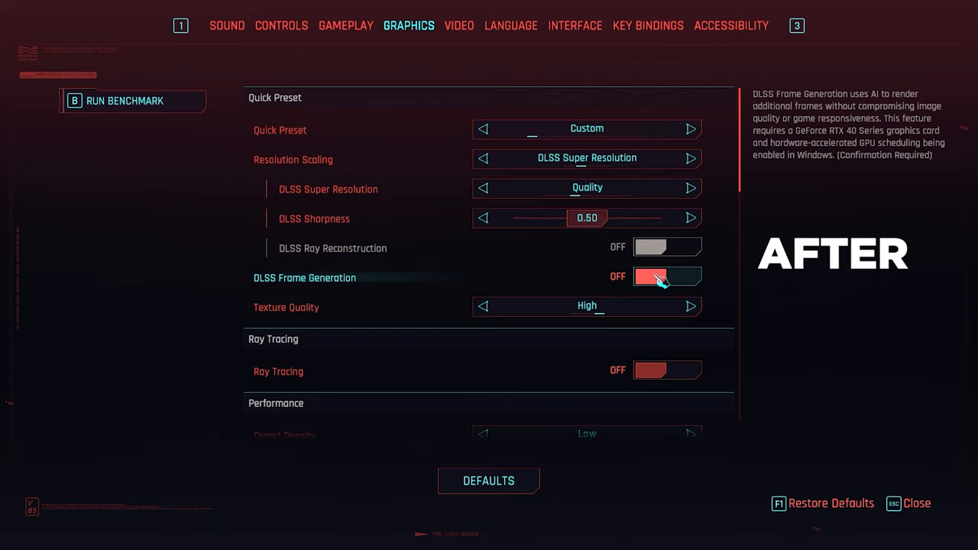
# Try switching on DLSS Frame Generation in Cyberpunk 2077's graphics settings, then exit to the desktop
pyautogui.click(666, 277)
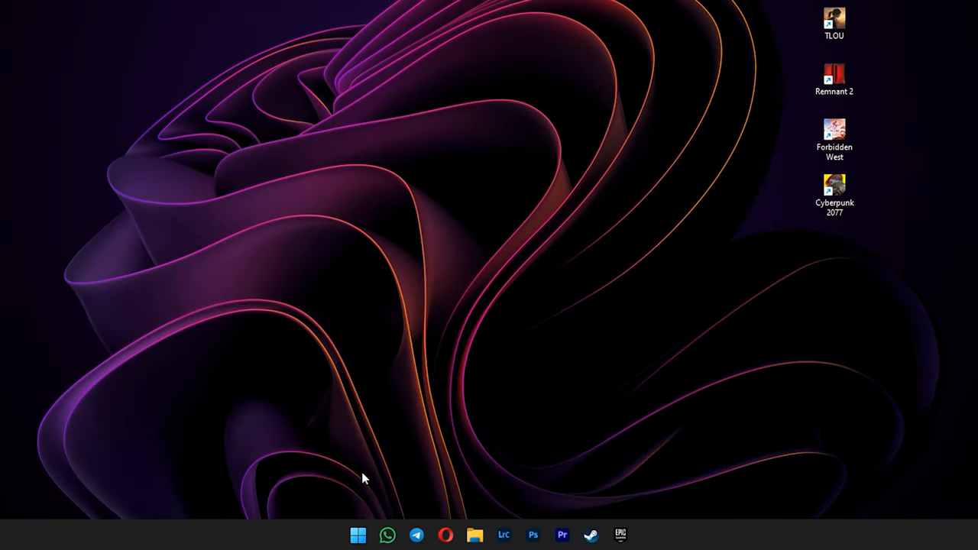
# Search 'graphi', reach the default graphics settings and switch Hardware-accelerated GPU scheduling on
pyautogui.write('graphi')
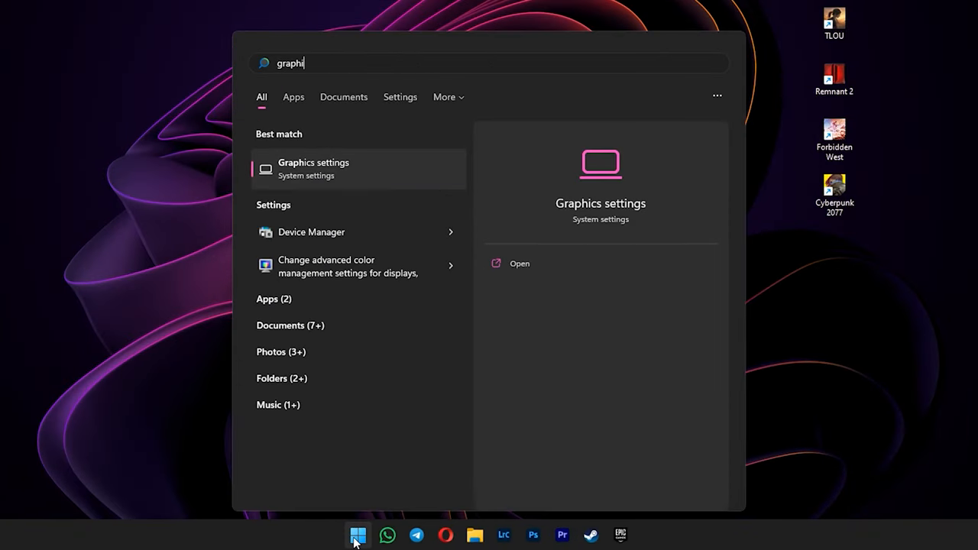
pyautogui.click(313, 168)
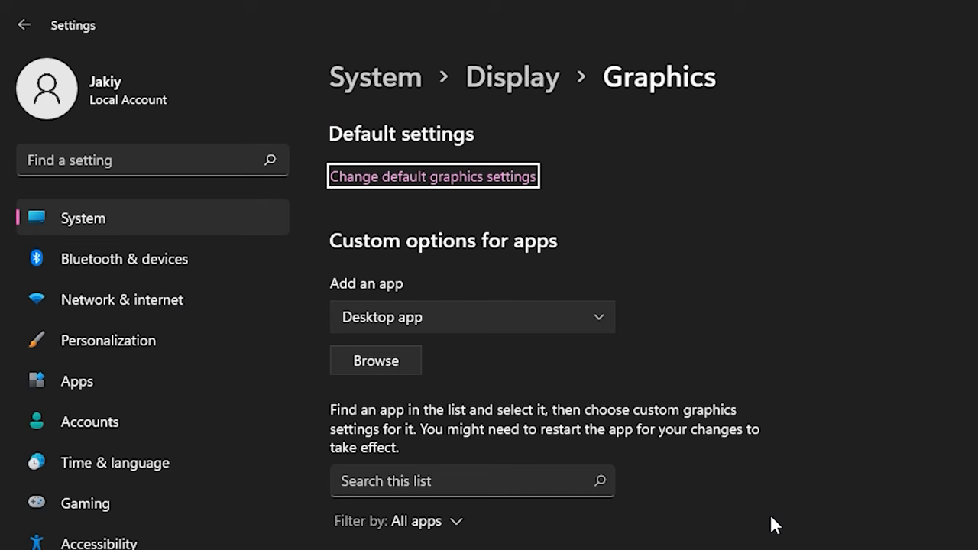
pyautogui.moveTo(480, 184)
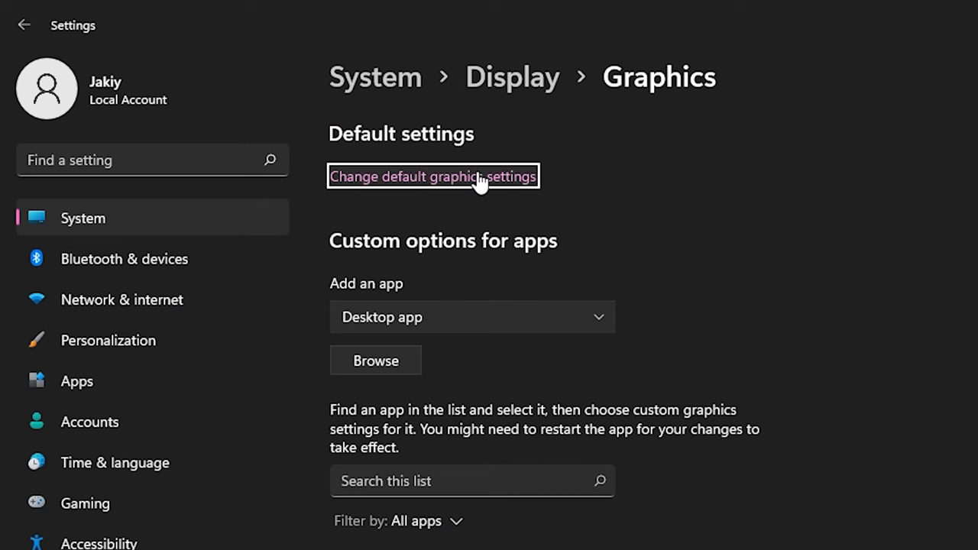
pyautogui.click(434, 176)
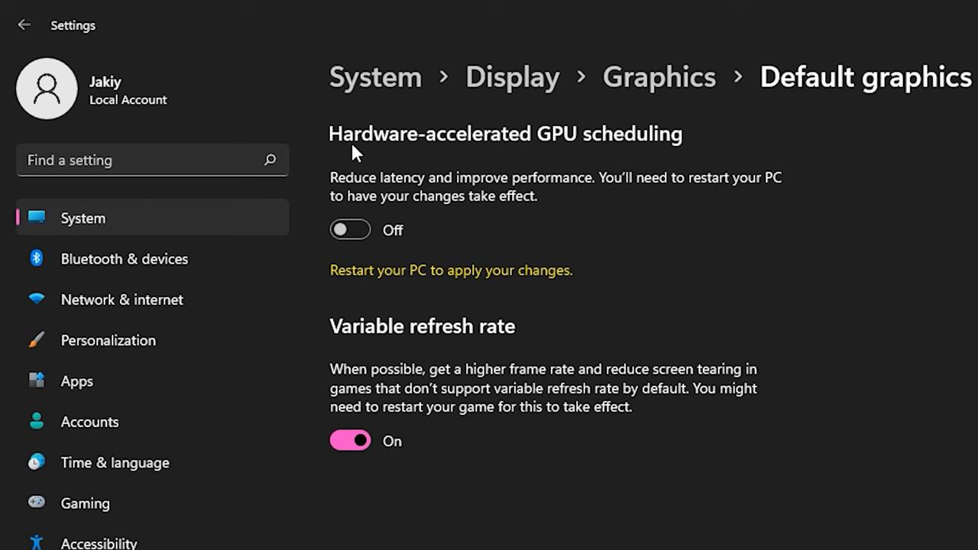
pyautogui.moveTo(403, 243)
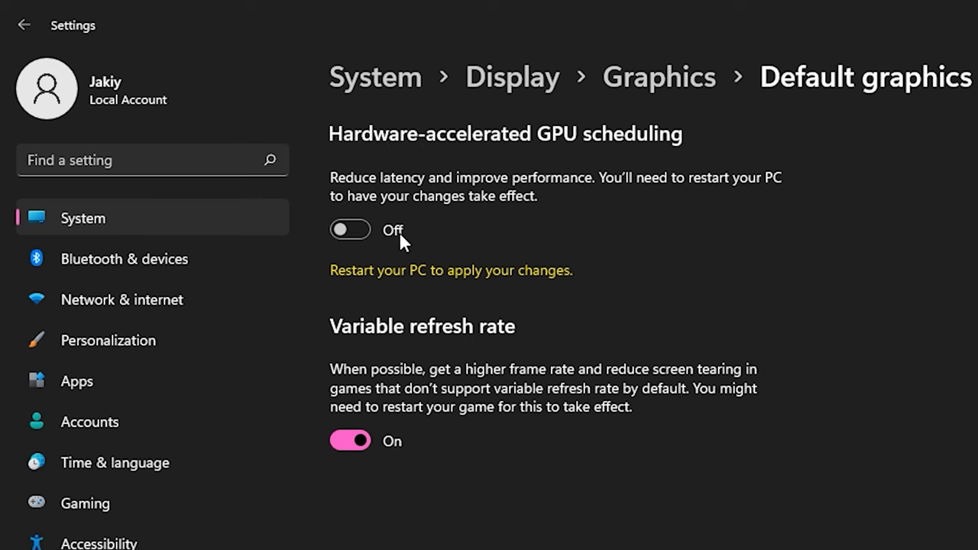
pyautogui.click(350, 229)
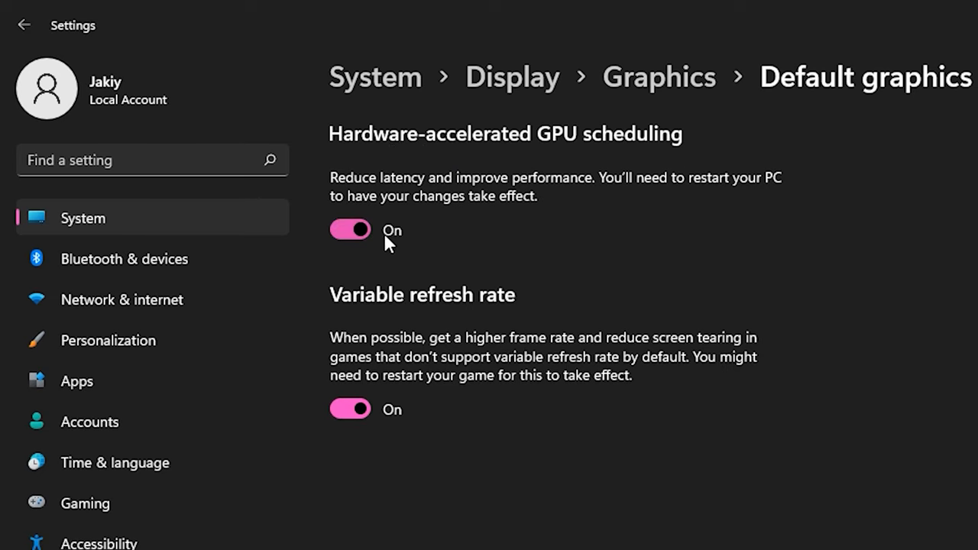
pyautogui.click(376, 538)
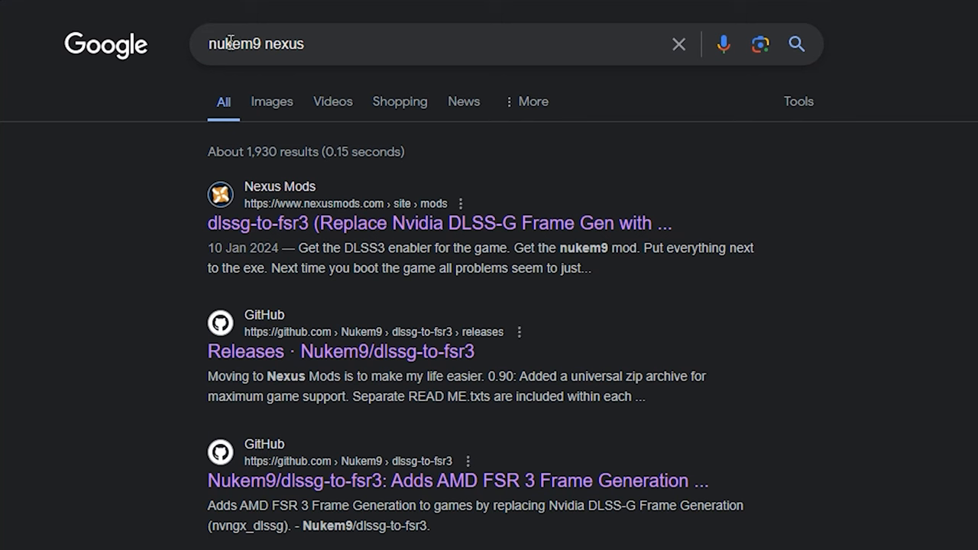
pyautogui.moveTo(403, 236)
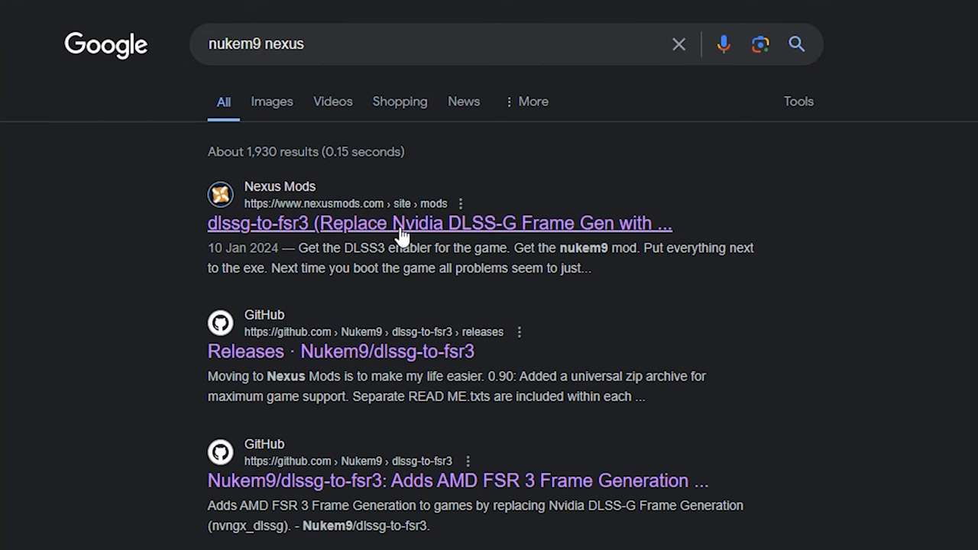
# On the dlssg-to-fsr3 Nexus Mods page, reach Files and start the free slow download of version 0.90
pyautogui.click(440, 223)
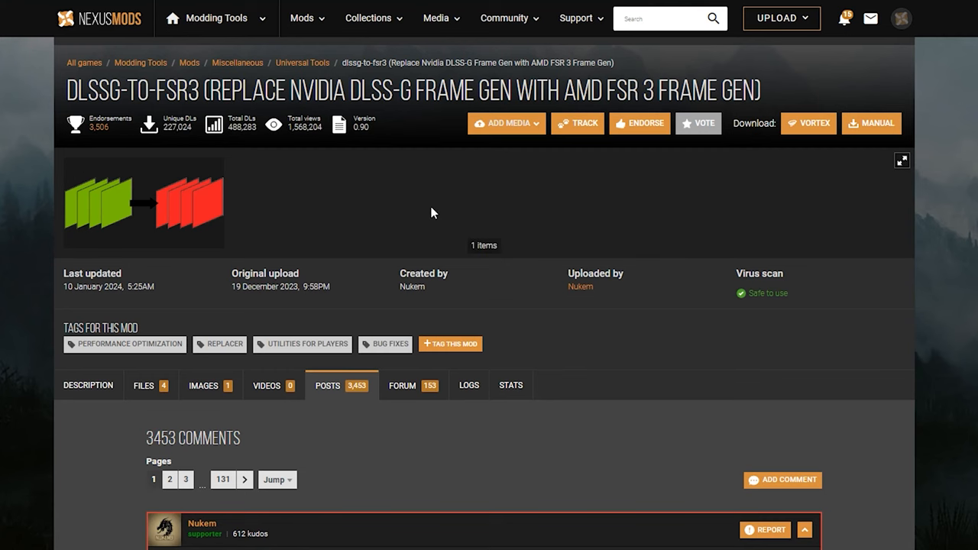
pyautogui.moveTo(318, 92)
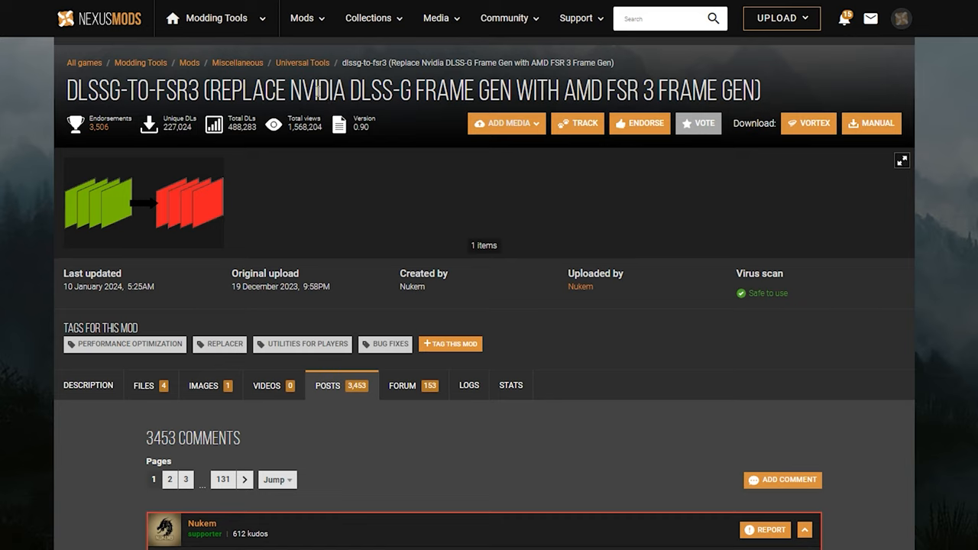
pyautogui.moveTo(144, 385)
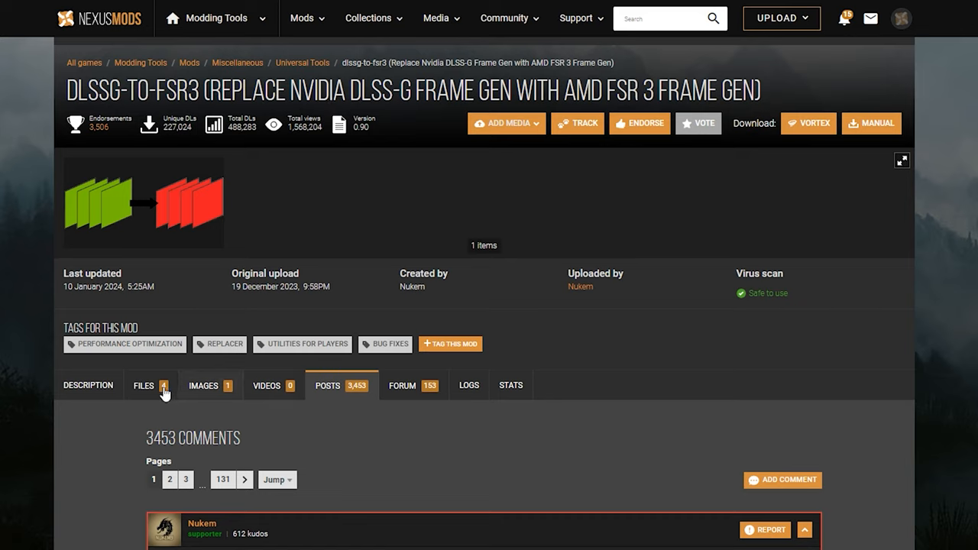
pyautogui.click(144, 385)
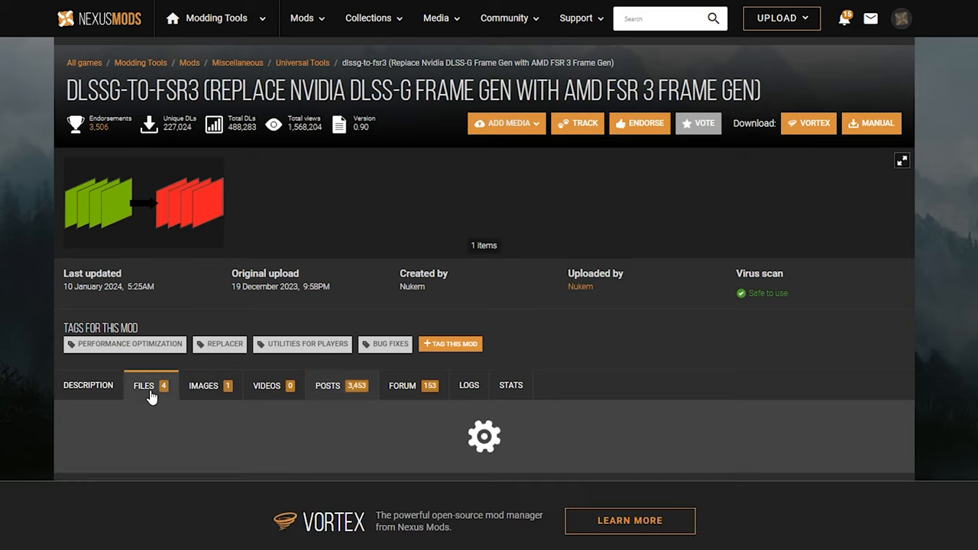
pyautogui.click(144, 385)
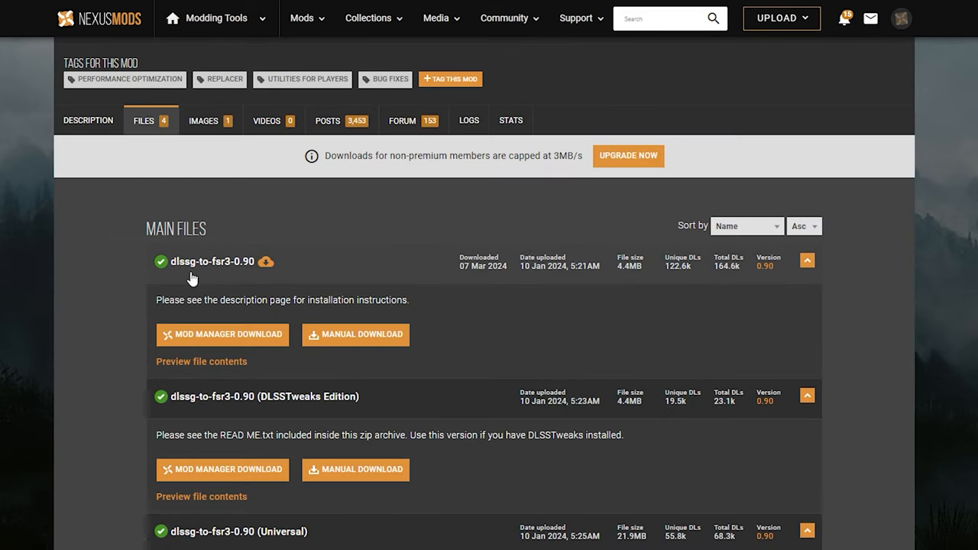
pyautogui.moveTo(246, 274)
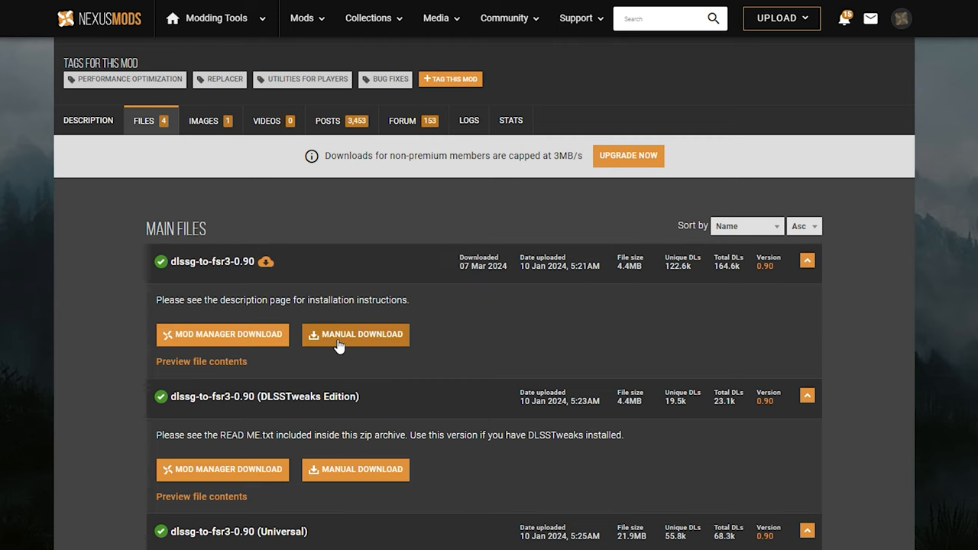
pyautogui.moveTo(388, 345)
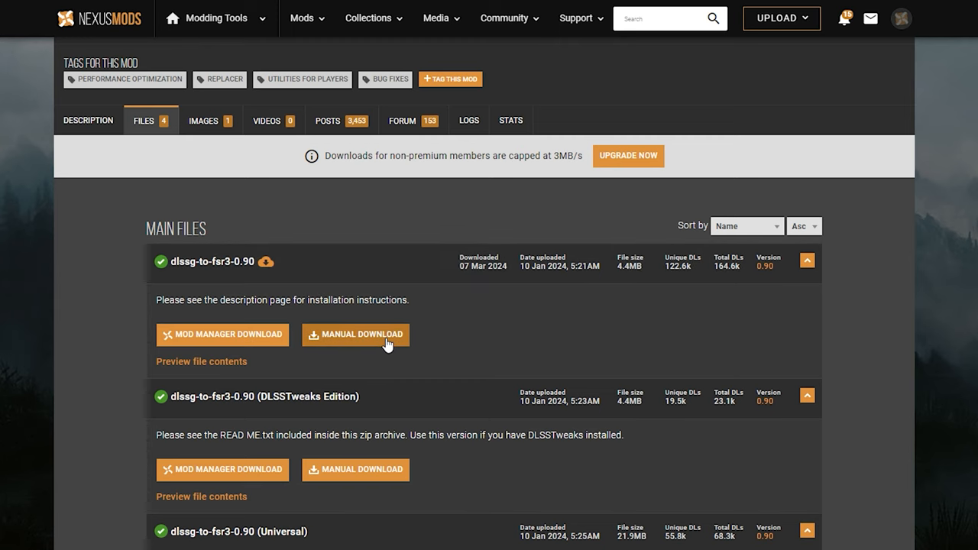
pyautogui.click(354, 335)
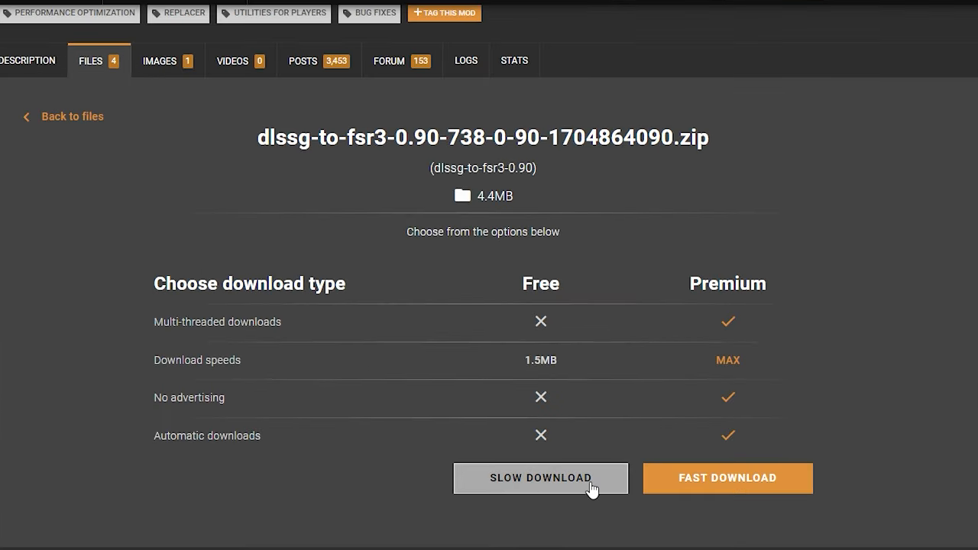
# Extract the dlssg-to-fsr3 zip to a desktop folder, look through its files, then go to This PC
pyautogui.rightClick(467, 155)
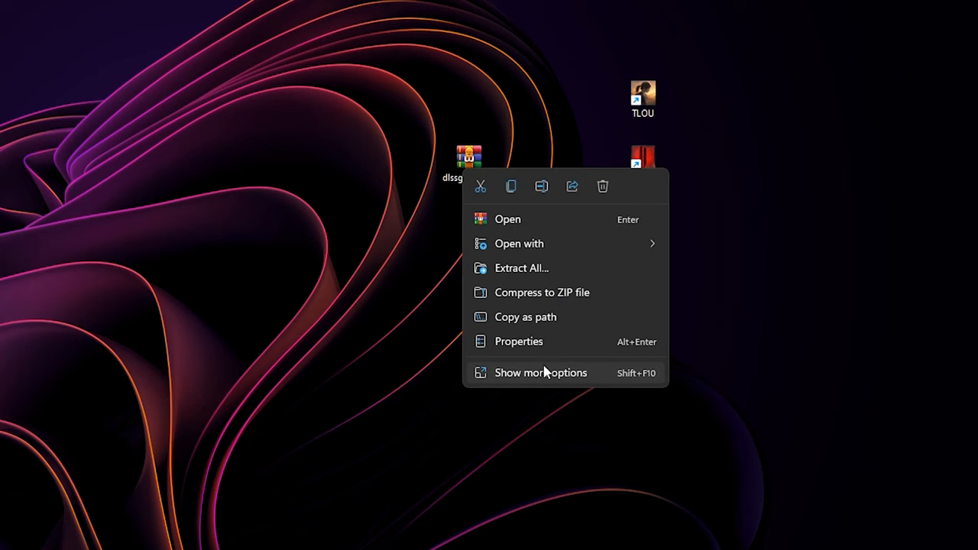
pyautogui.click(523, 269)
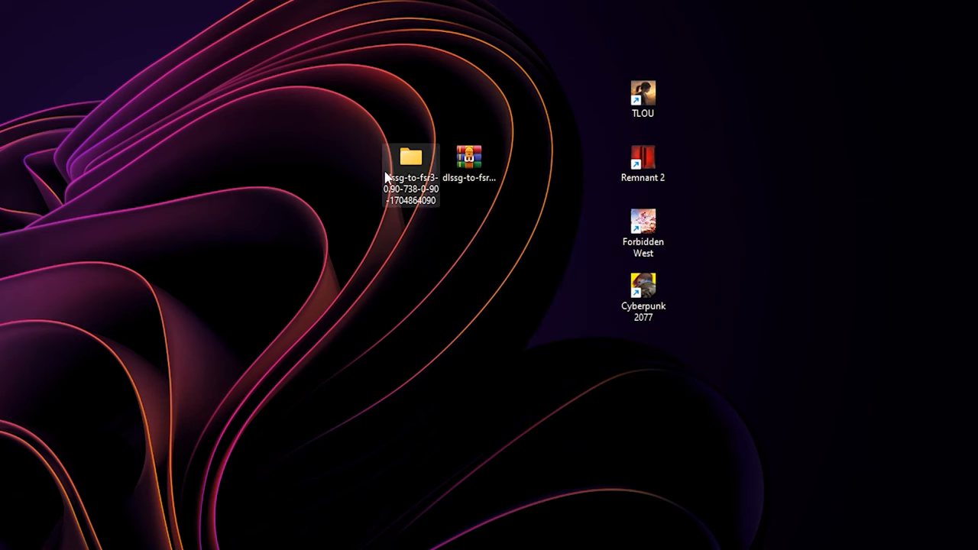
pyautogui.doubleClick(410, 155)
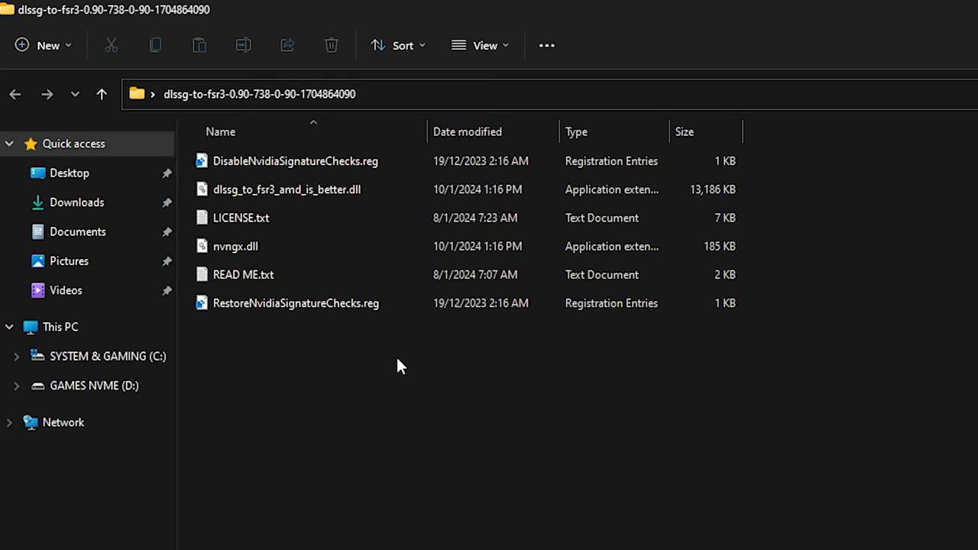
pyautogui.click(296, 160)
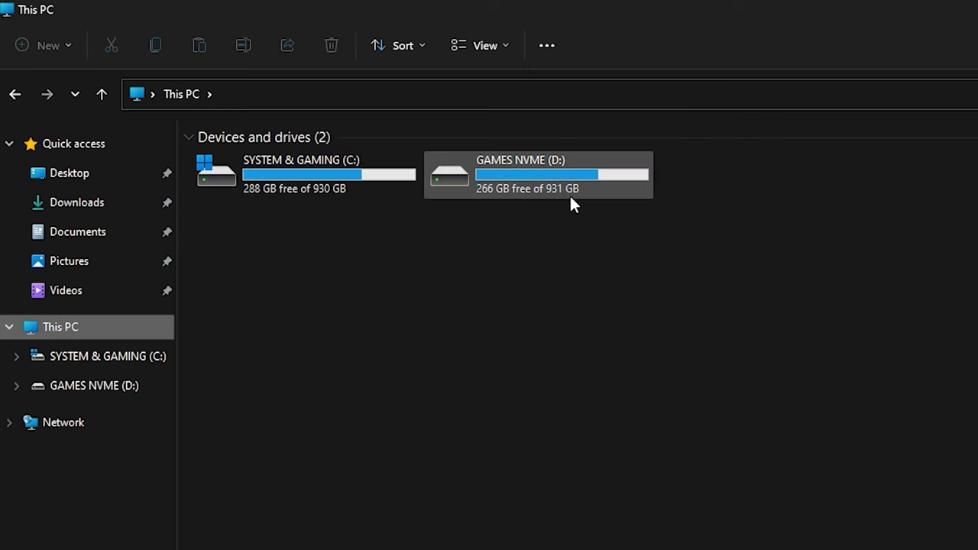
# Navigate D: > SteamLibrary > Cyberpunk 2077 > bin > x64 and place the mod files there
pyautogui.doubleClick(537, 174)
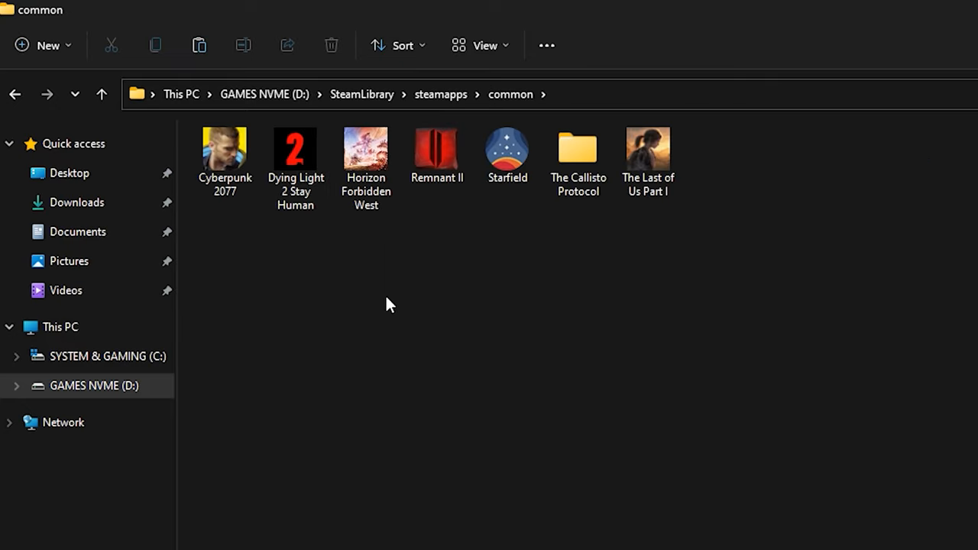
pyautogui.click(225, 153)
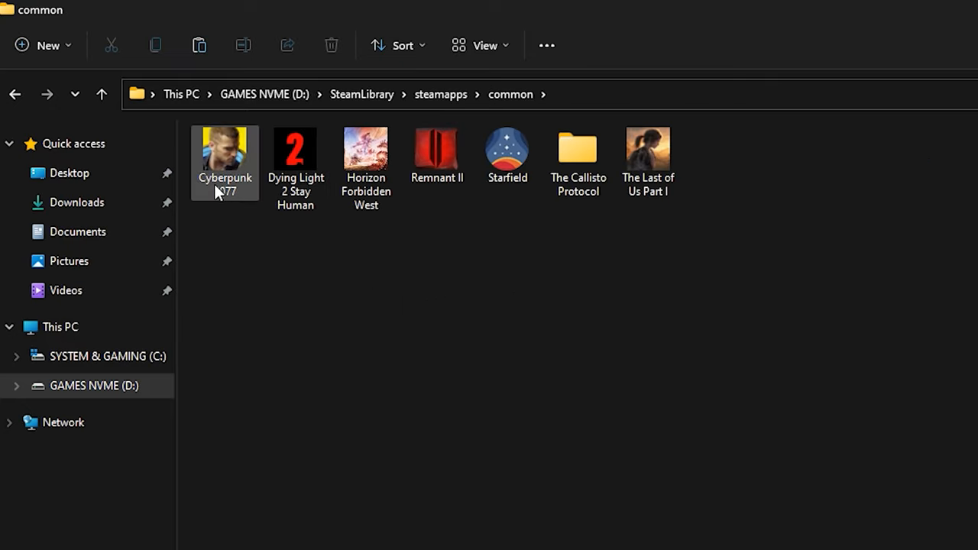
pyautogui.doubleClick(225, 150)
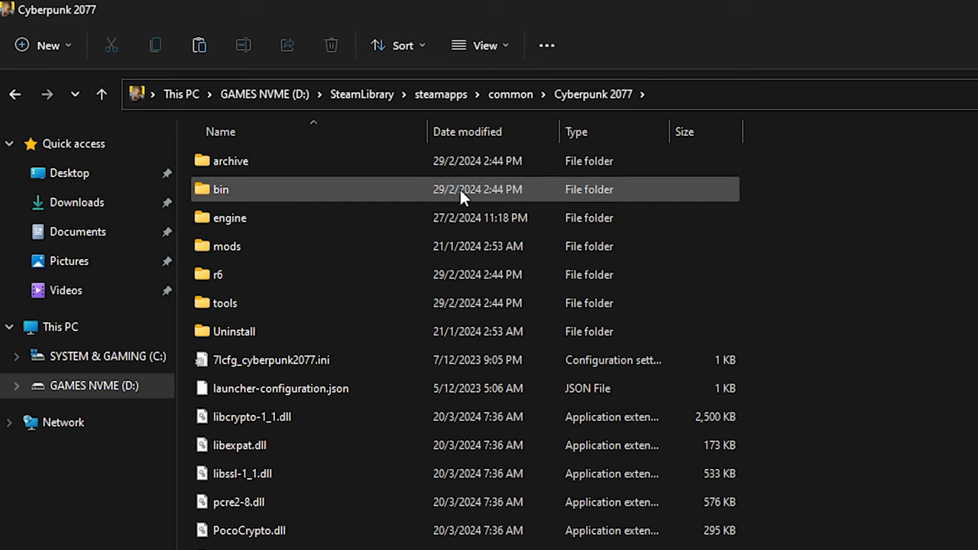
pyautogui.doubleClick(220, 189)
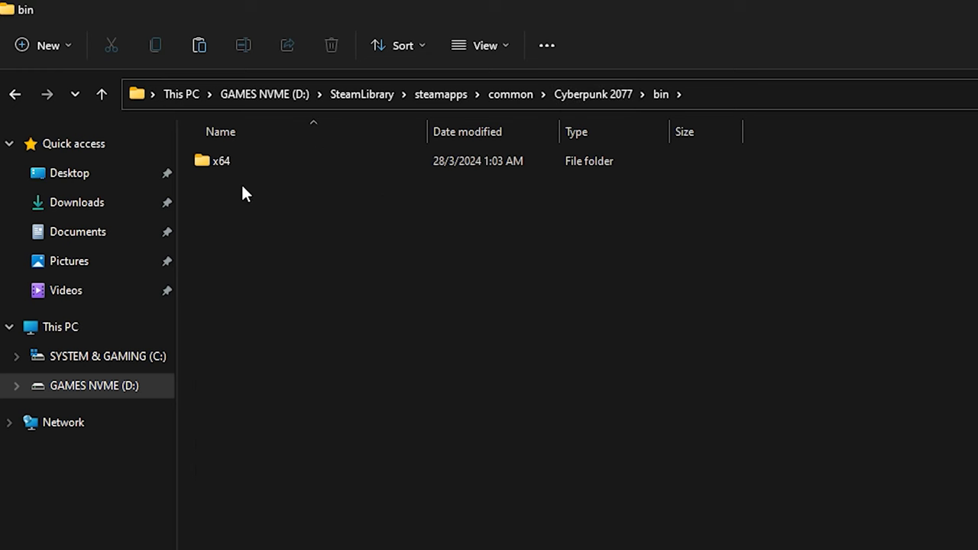
pyautogui.doubleClick(220, 160)
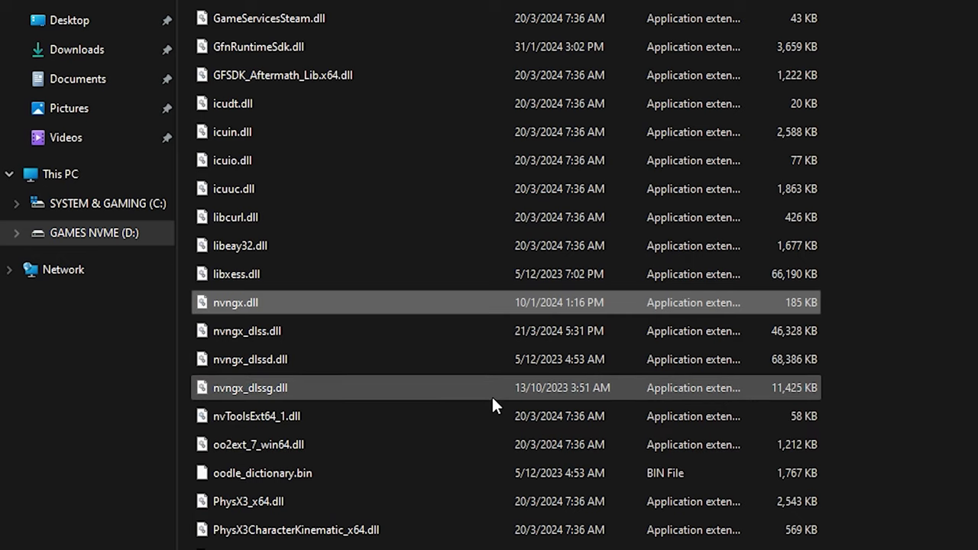
pyautogui.scroll(3)
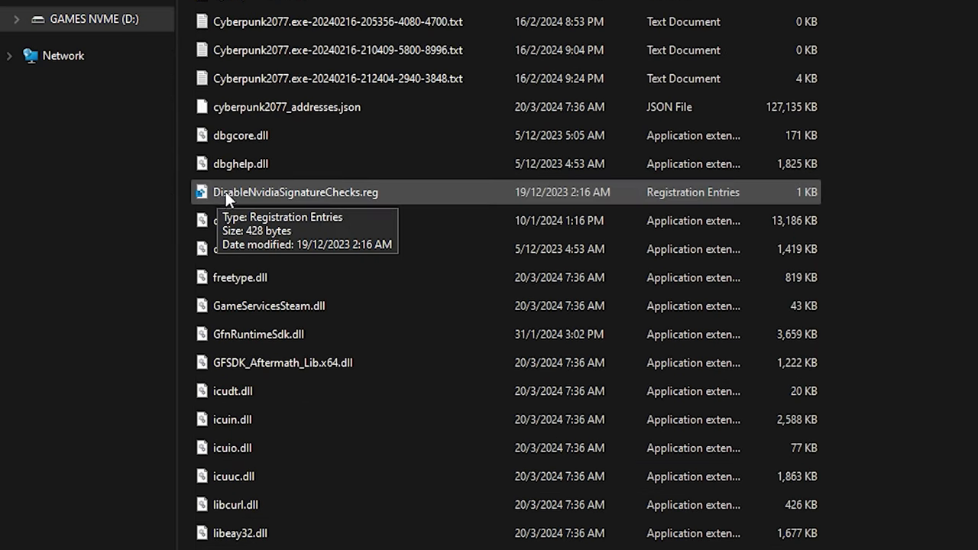
# Run DisableNvidiaSignatureChecks.reg, confirm adding it to the registry and dismiss the success notice
pyautogui.doubleClick(295, 193)
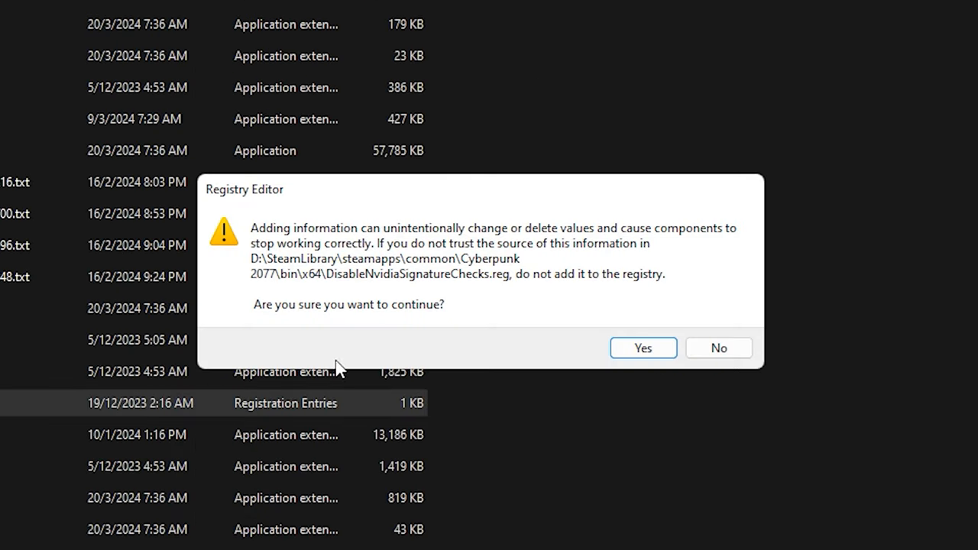
pyautogui.moveTo(329, 339)
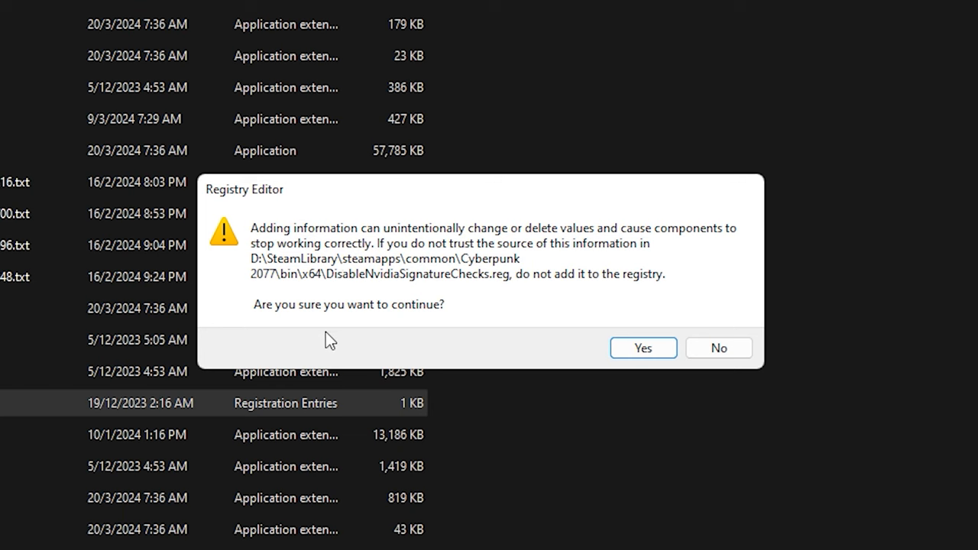
pyautogui.click(642, 348)
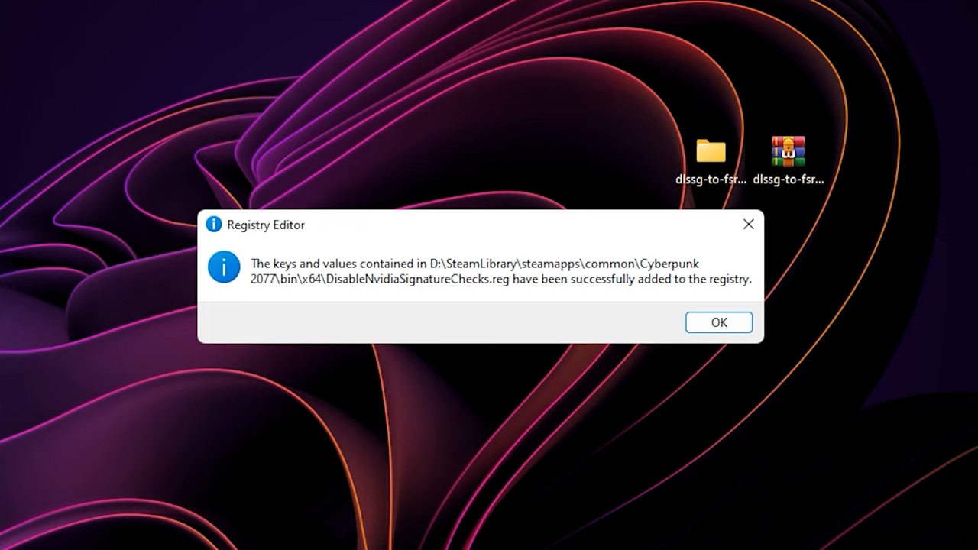
pyautogui.moveTo(470, 289)
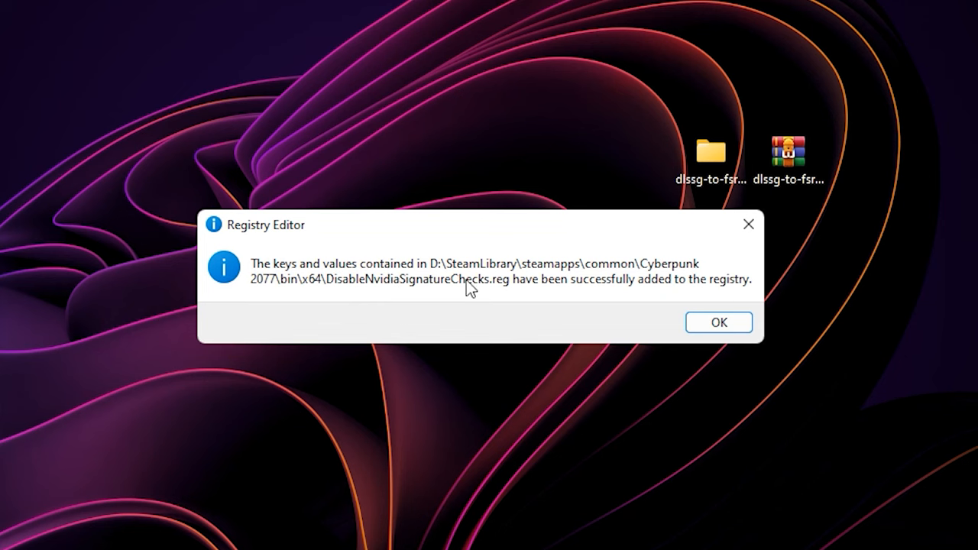
pyautogui.click(719, 321)
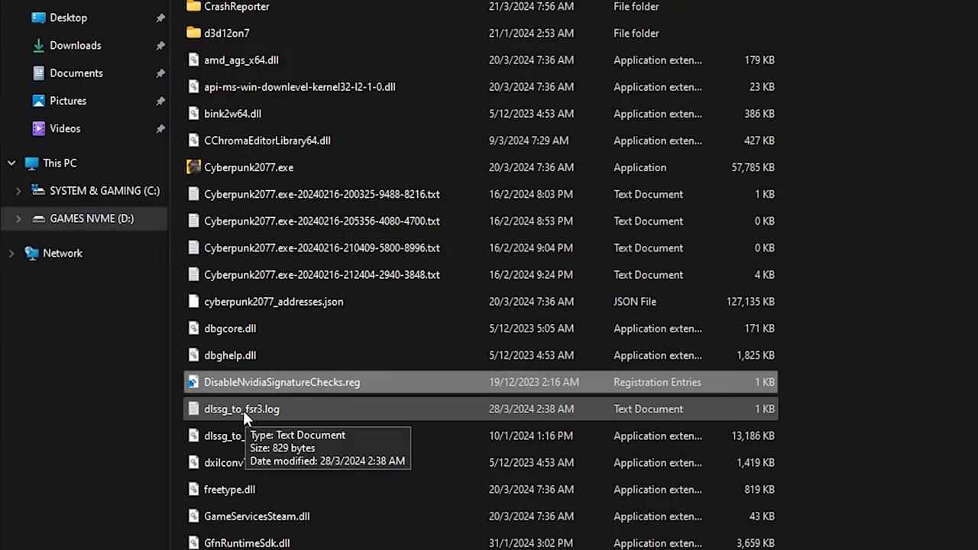
pyautogui.scroll(-3)
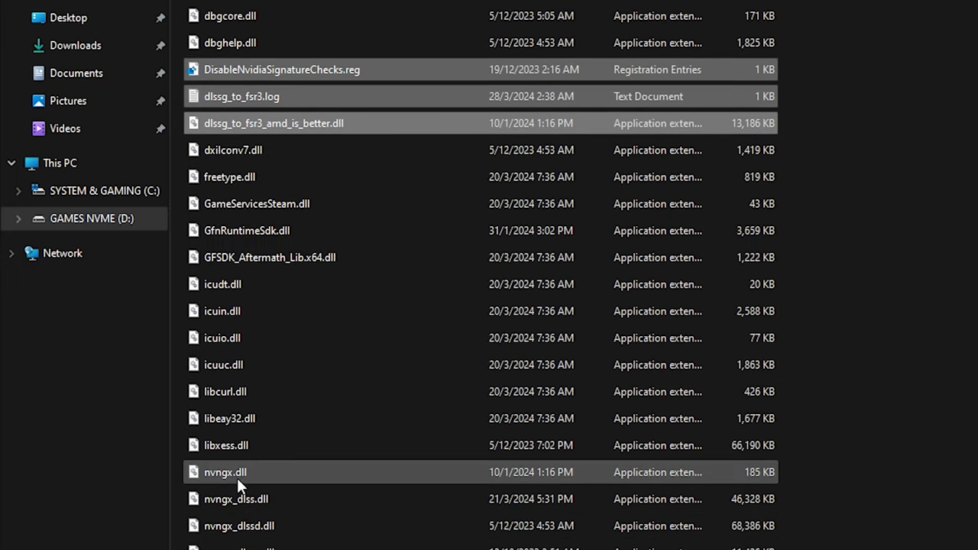